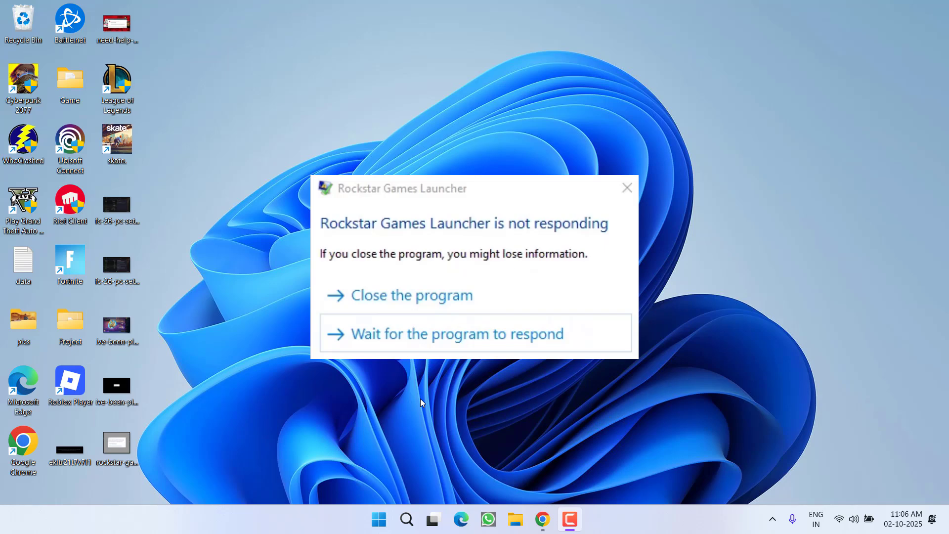
pyautogui.moveTo(393, 373)
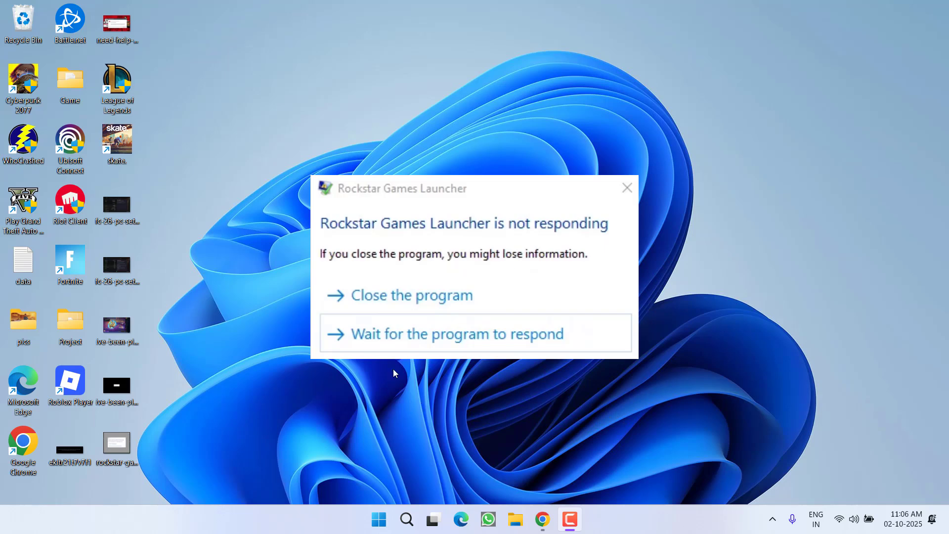
# Step: Close the unresponsive Rockstar Games Launcher and bring up File Explorer
pyautogui.click(411, 295)
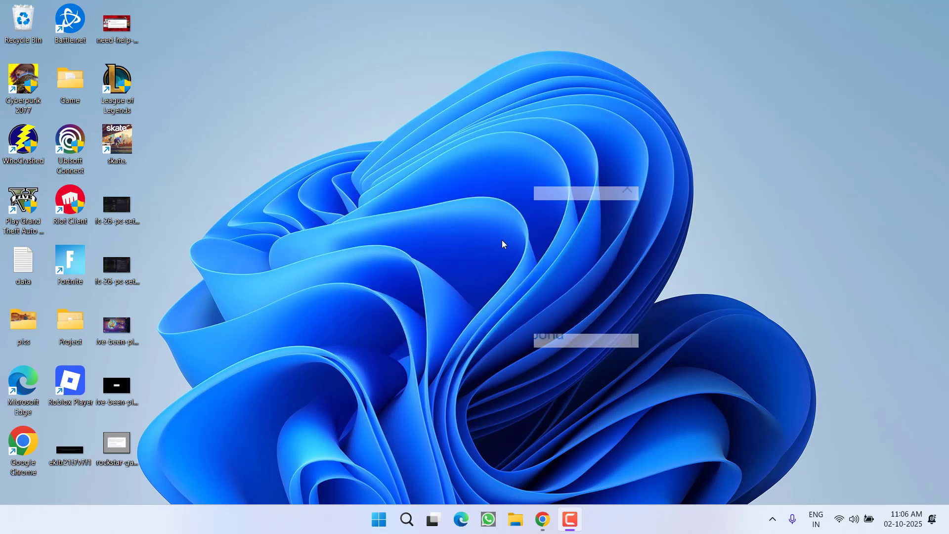
pyautogui.click(514, 519)
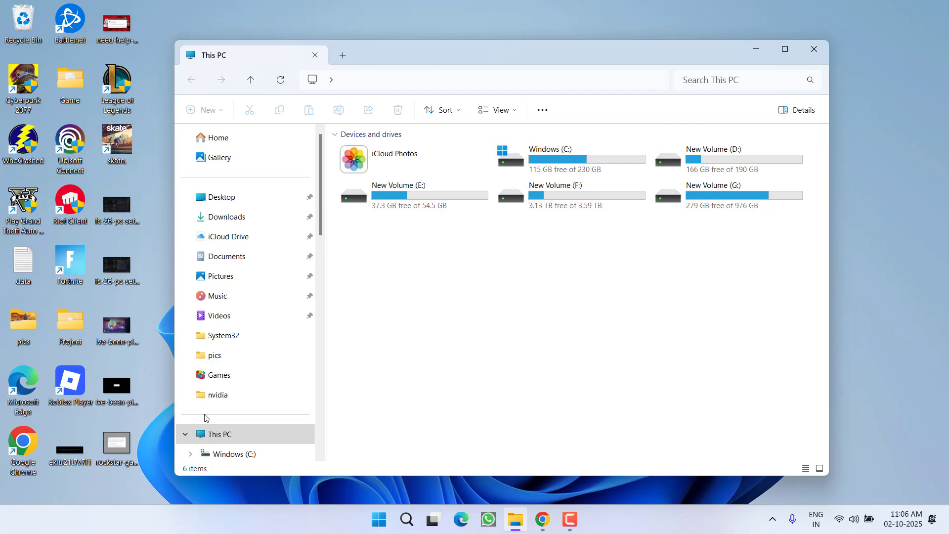
# Step: Go to Documents and bring up the options for the Rockstar Games folder
pyautogui.click(227, 256)
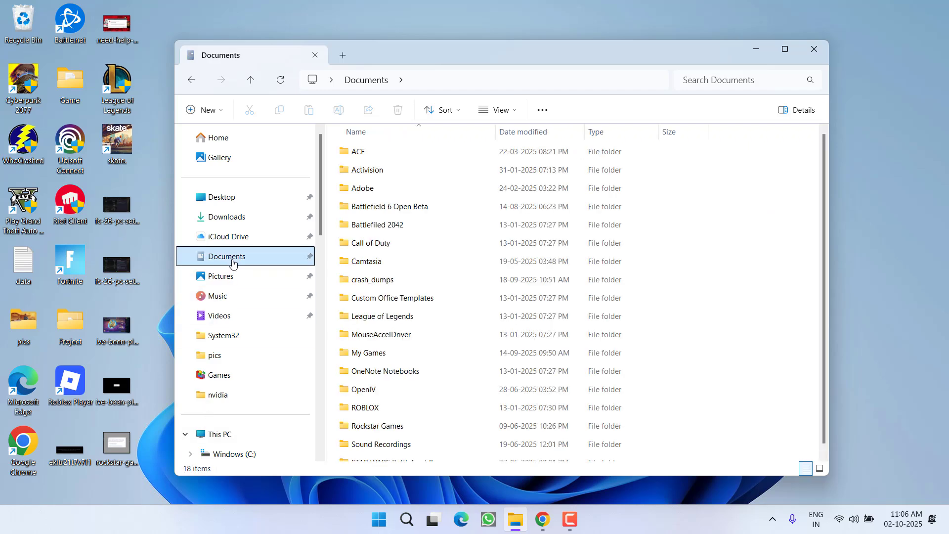
pyautogui.click(365, 407)
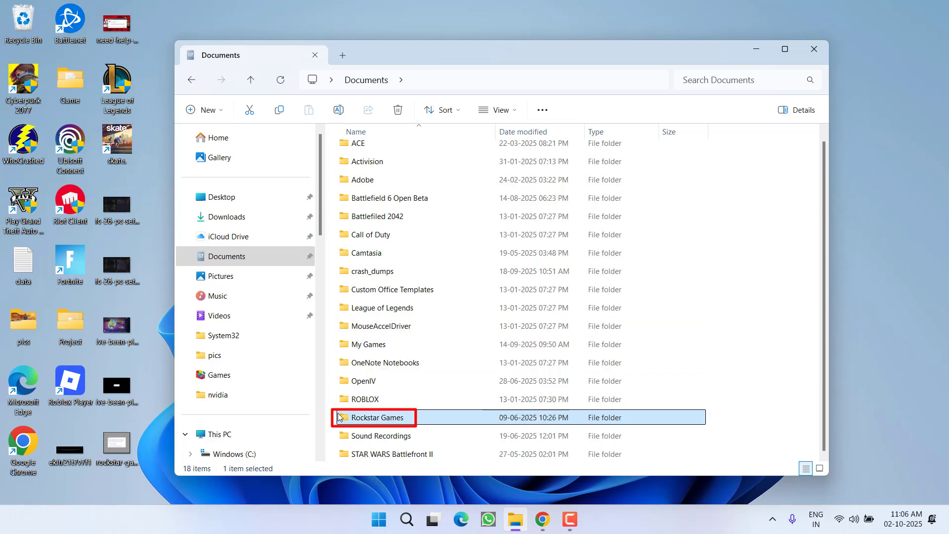
pyautogui.rightClick(373, 417)
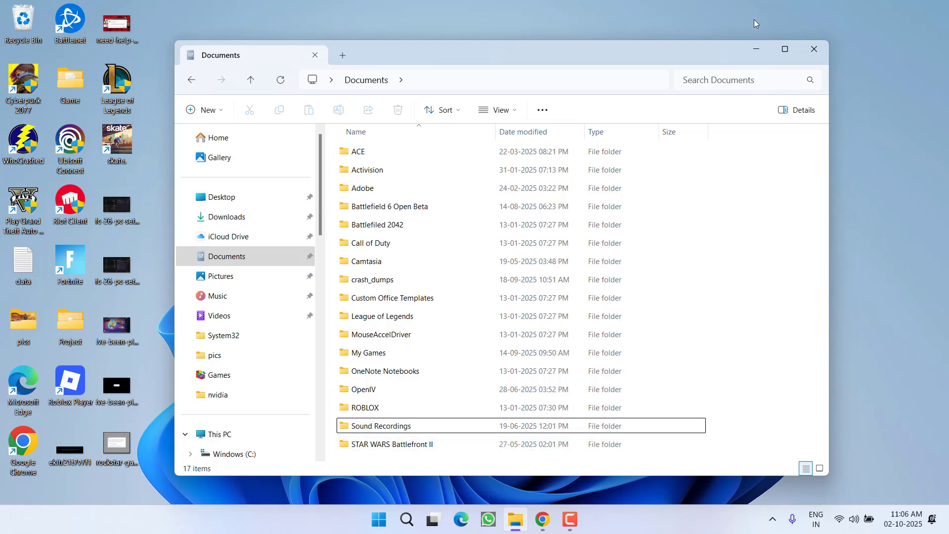
pyautogui.moveTo(724, 35)
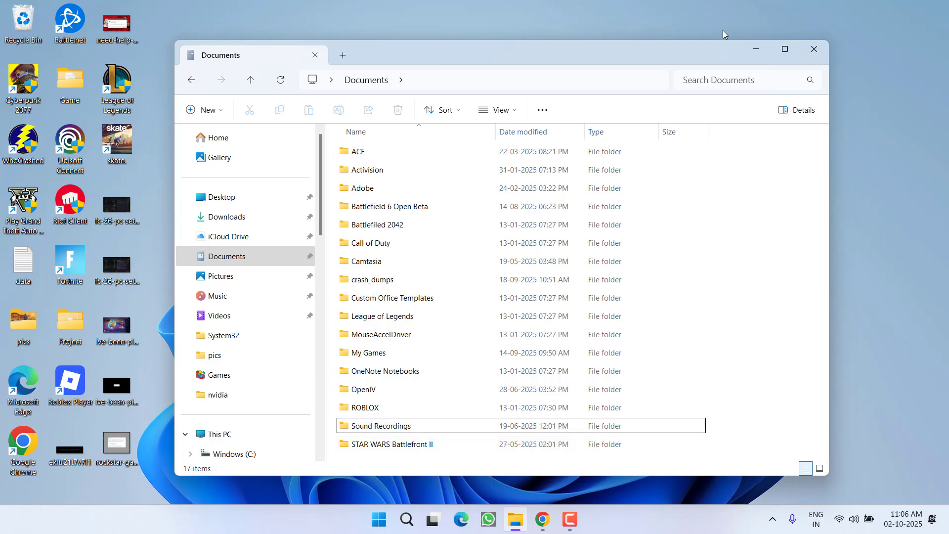
pyautogui.moveTo(689, 7)
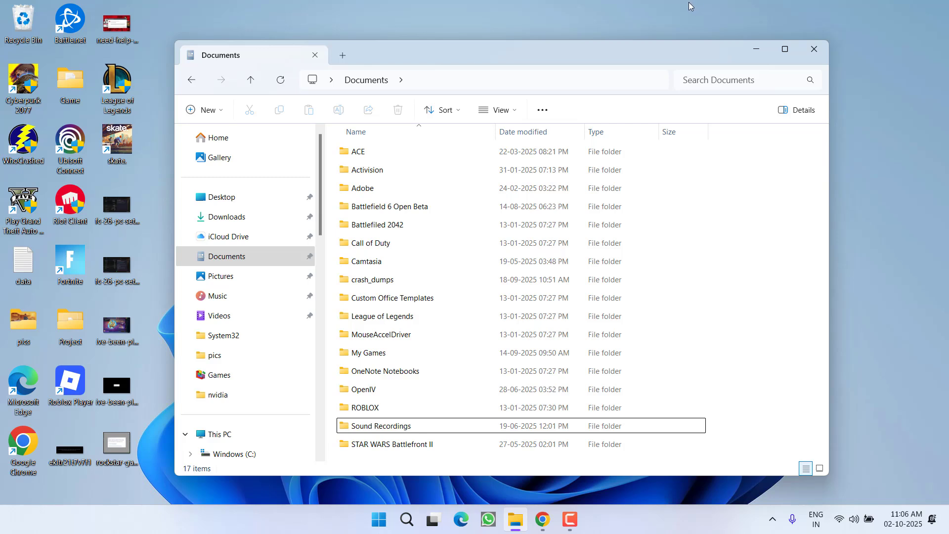
pyautogui.moveTo(670, 371)
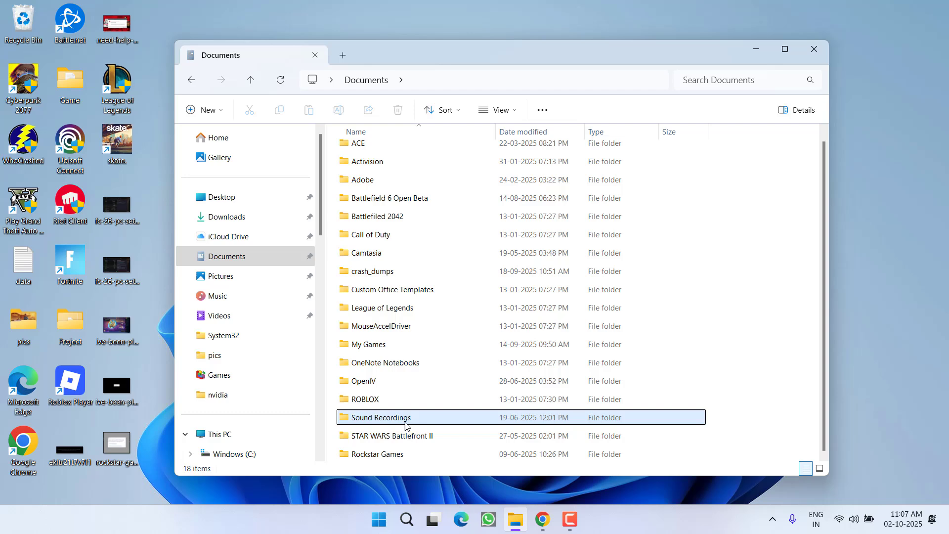
# Step: Rename the Rockstar Games folder to Rockstar Games.old
pyautogui.click(378, 453)
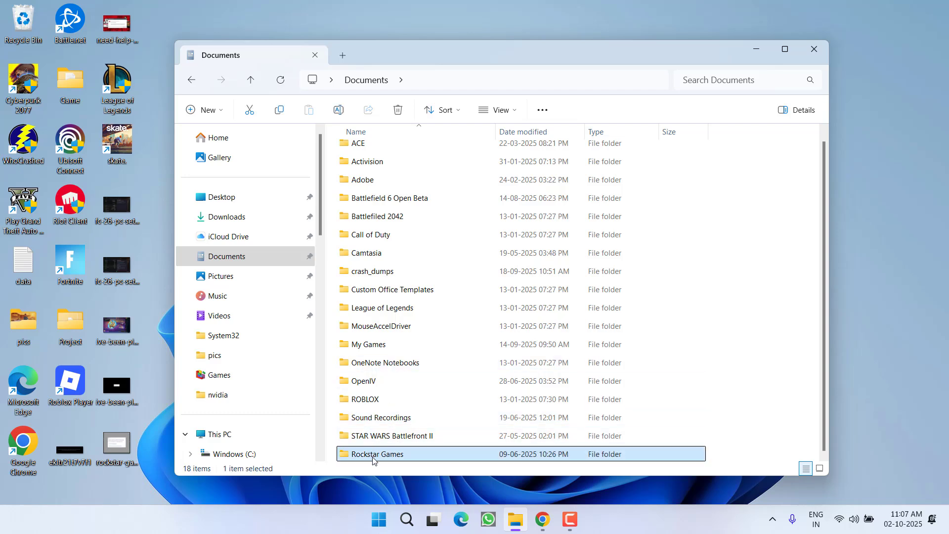
pyautogui.rightClick(375, 454)
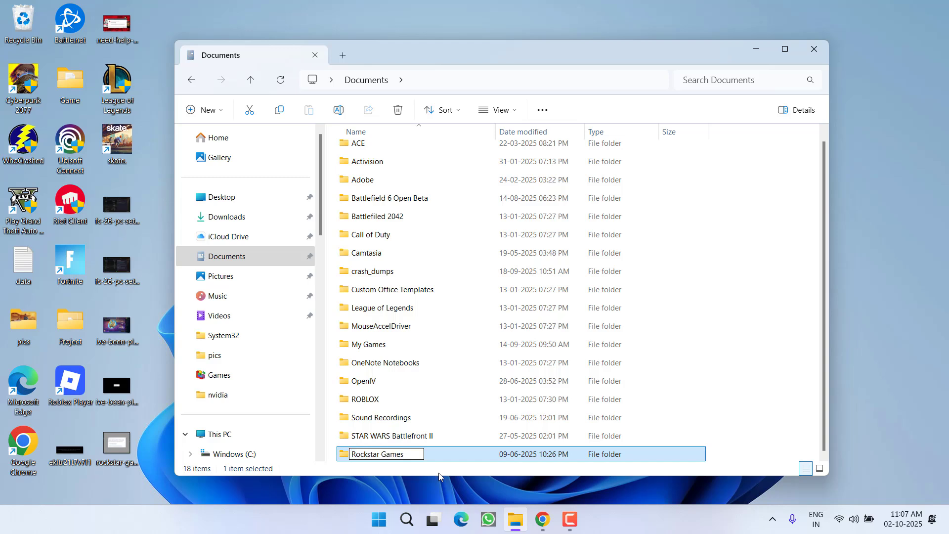
pyautogui.write('.old')
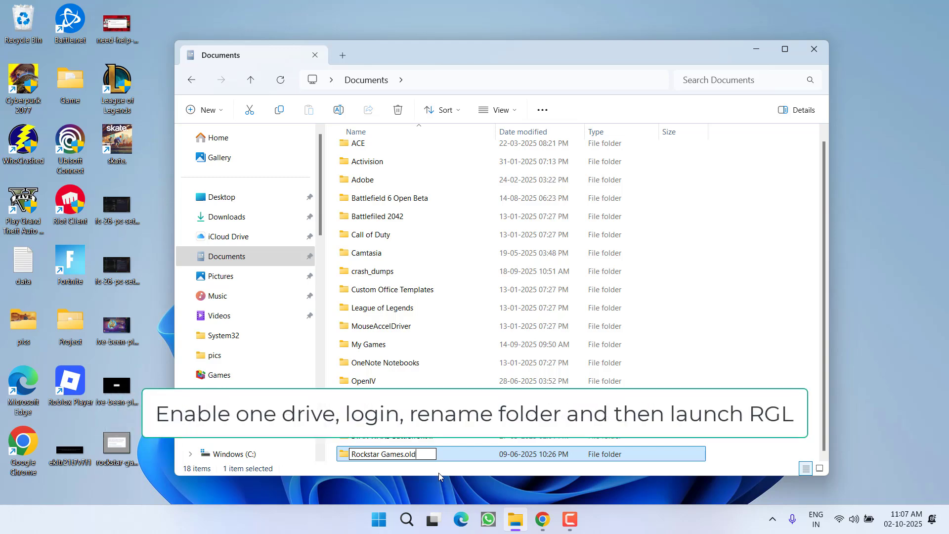
pyautogui.press('Return')
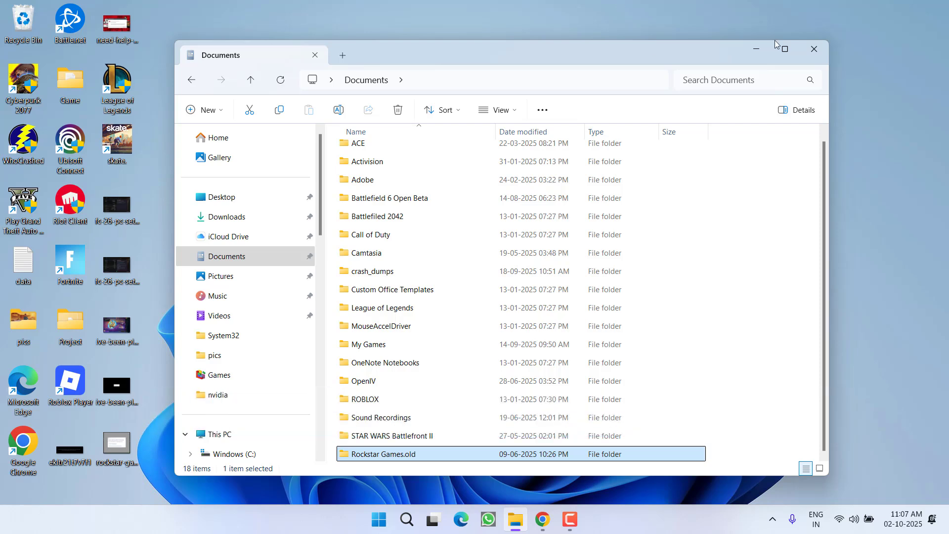
# Step: Bring up the Run box from the Start menu's system tools list
pyautogui.rightClick(378, 519)
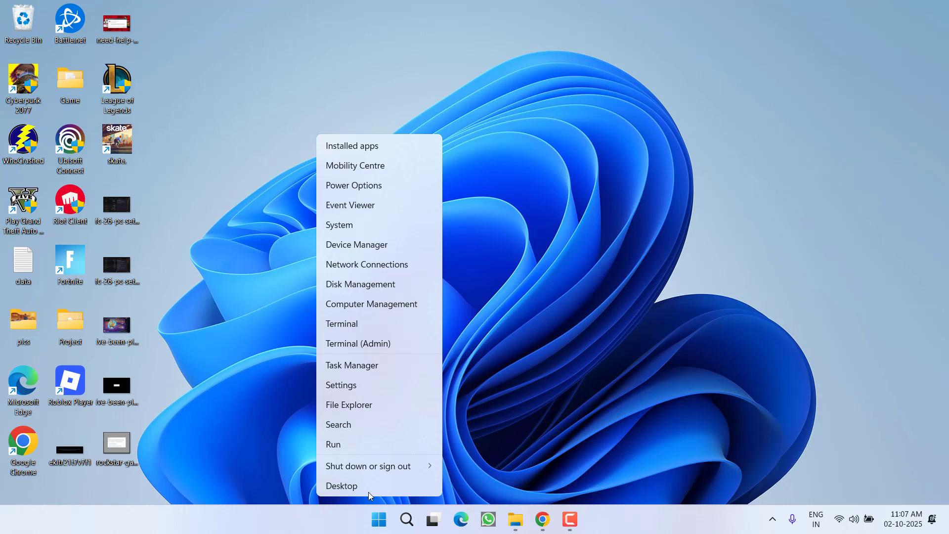
pyautogui.click(334, 444)
pyautogui.write('appwiz.cpl')
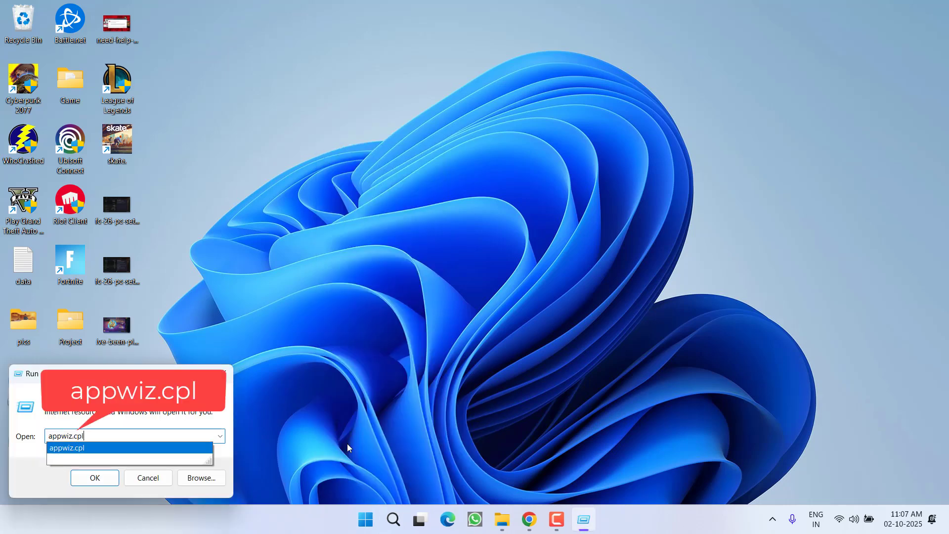
# Step: Run appwiz.cpl and browse the installed programs list, noting Rockstar Games Launcher among the entries
pyautogui.click(95, 478)
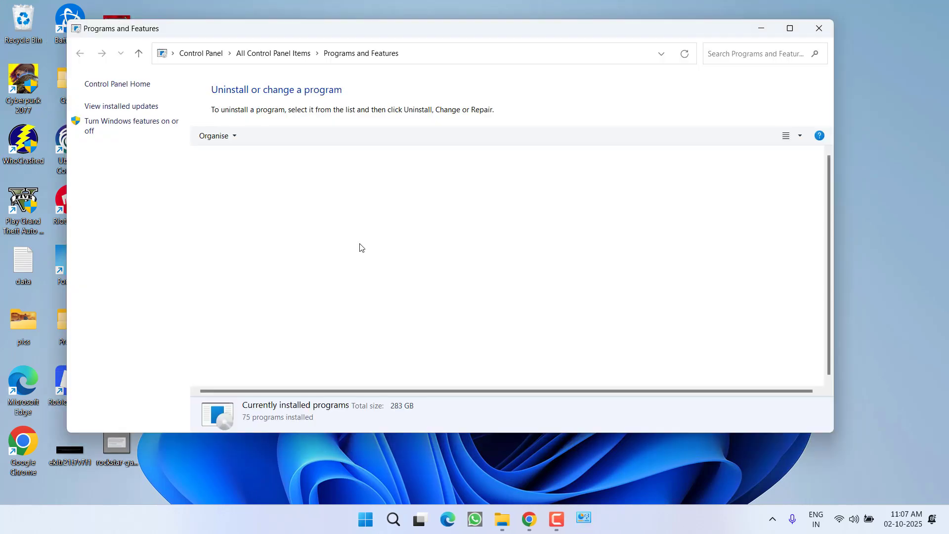
pyautogui.click(247, 236)
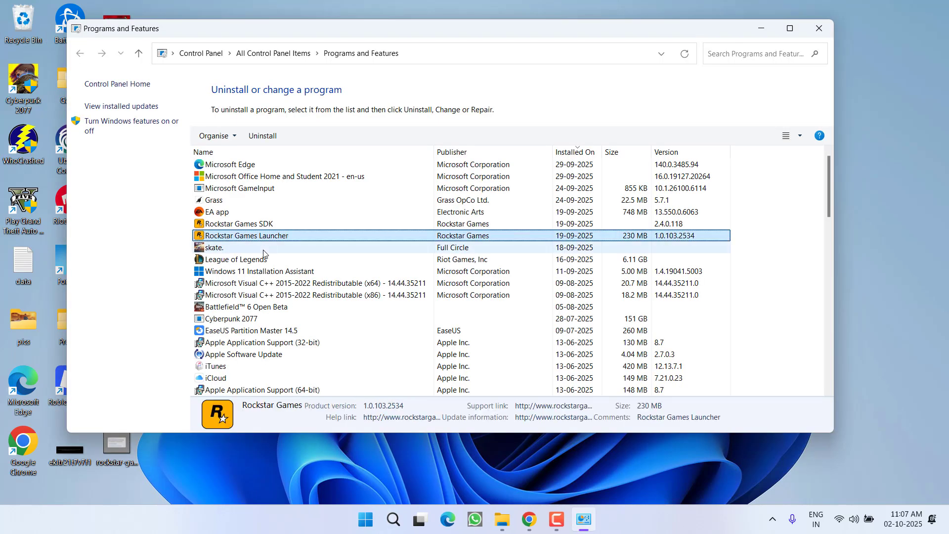
pyautogui.scroll(-3)
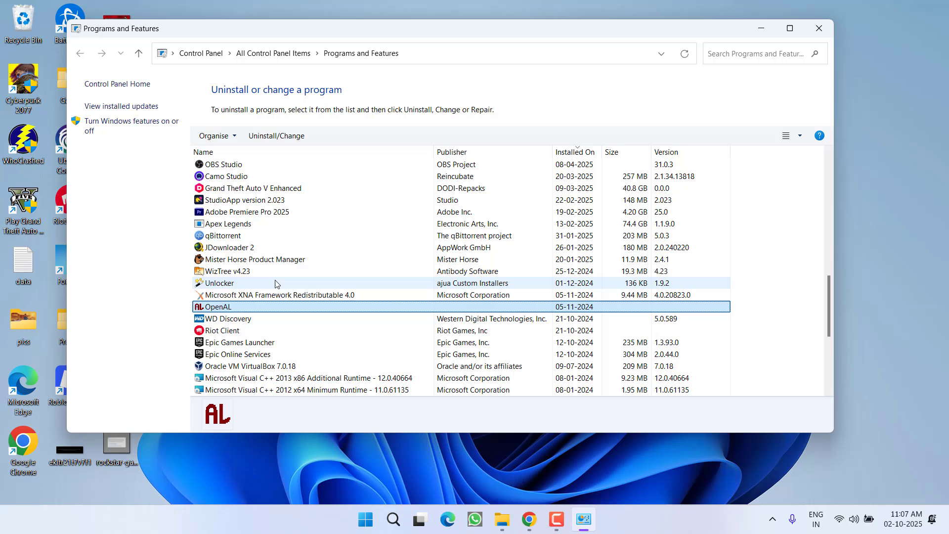
pyautogui.click(250, 365)
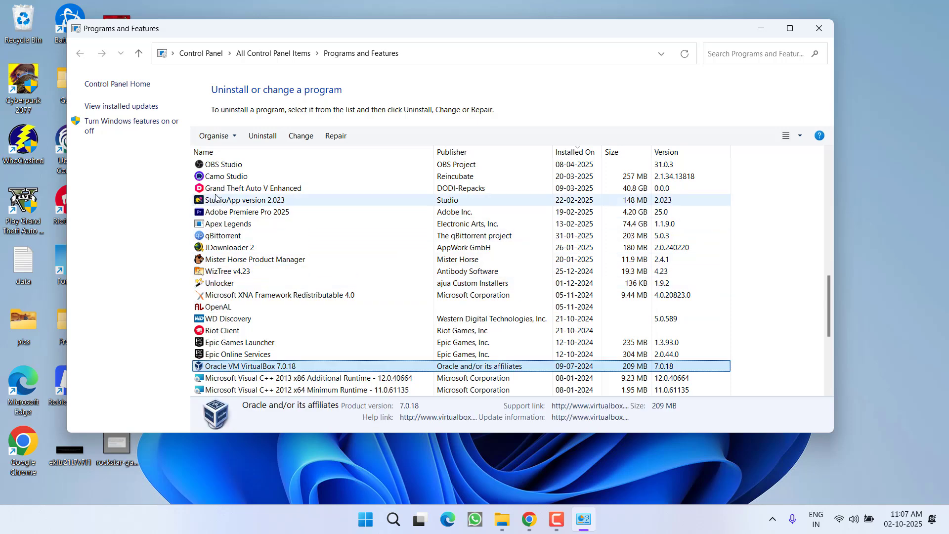
pyautogui.click(224, 176)
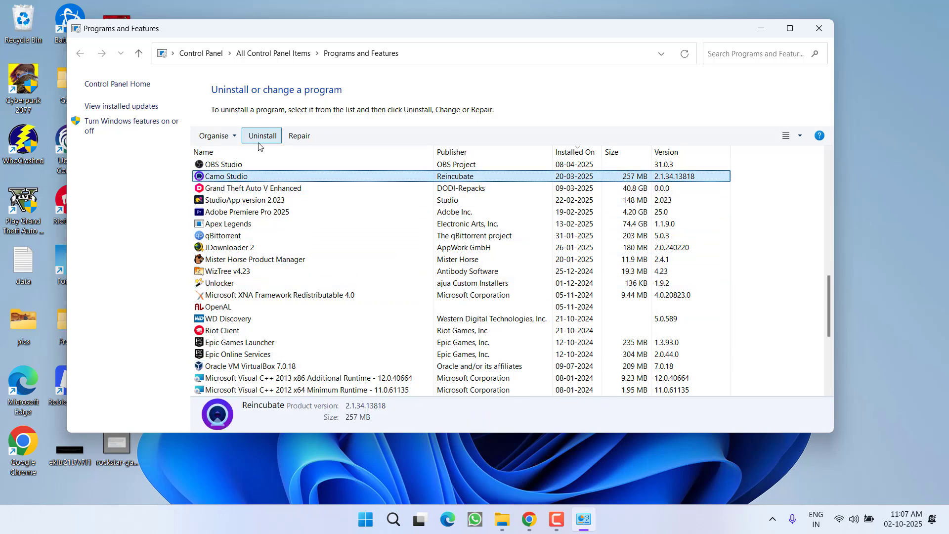
pyautogui.moveTo(261, 136)
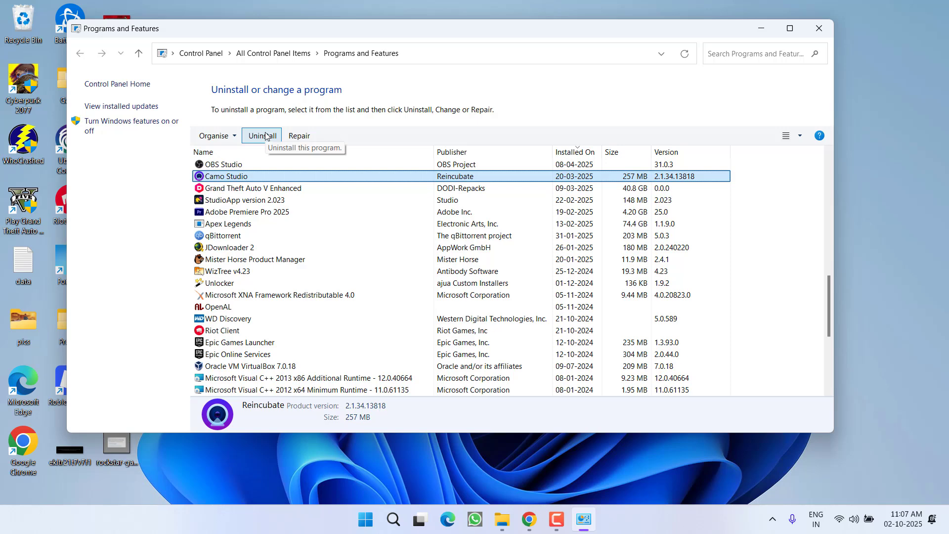
pyautogui.moveTo(290, 78)
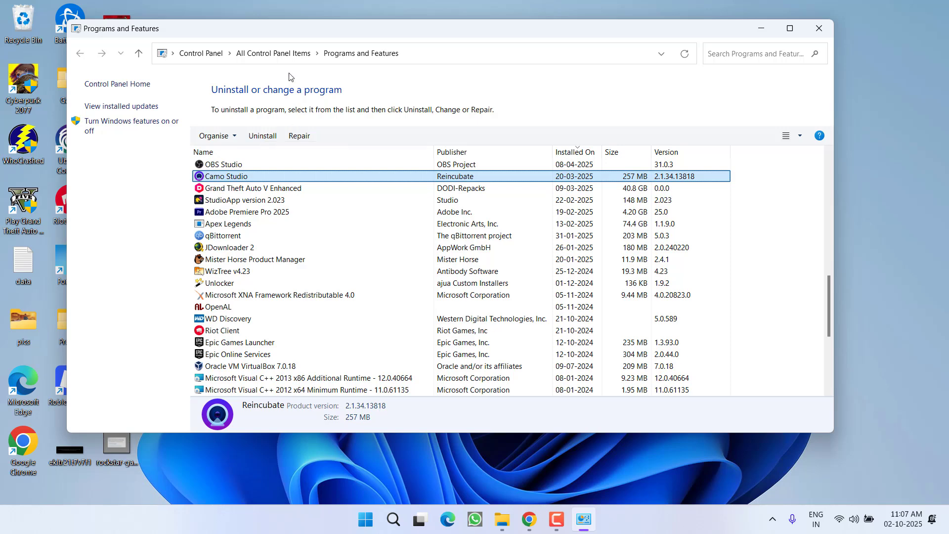
pyautogui.moveTo(818, 29)
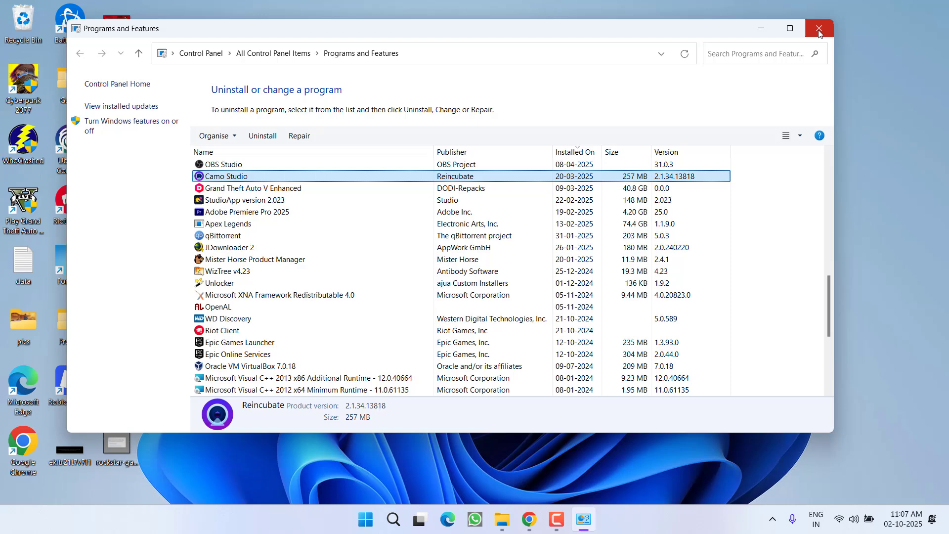
# Step: Leave Programs and Features and save the Rockstar Games Launcher Windows installer to the desktop
pyautogui.click(818, 29)
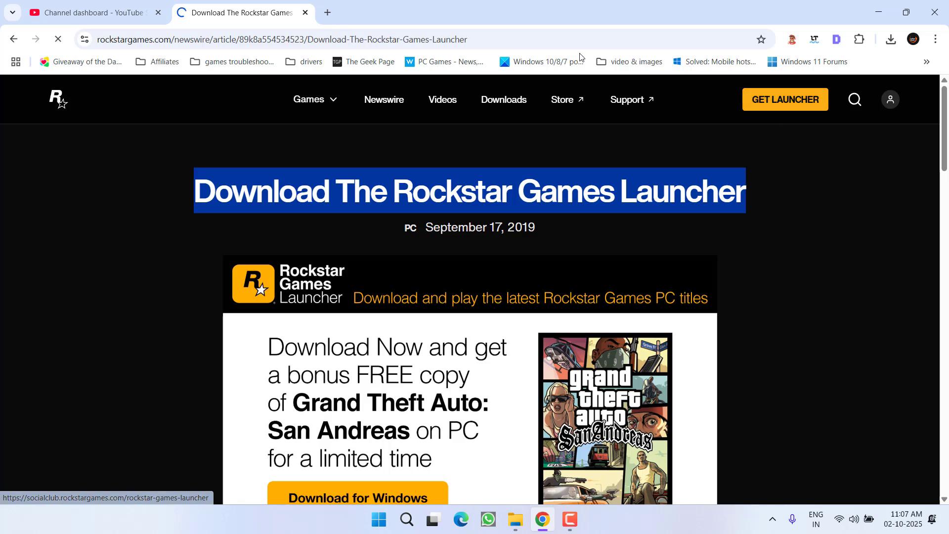
pyautogui.moveTo(330, 235)
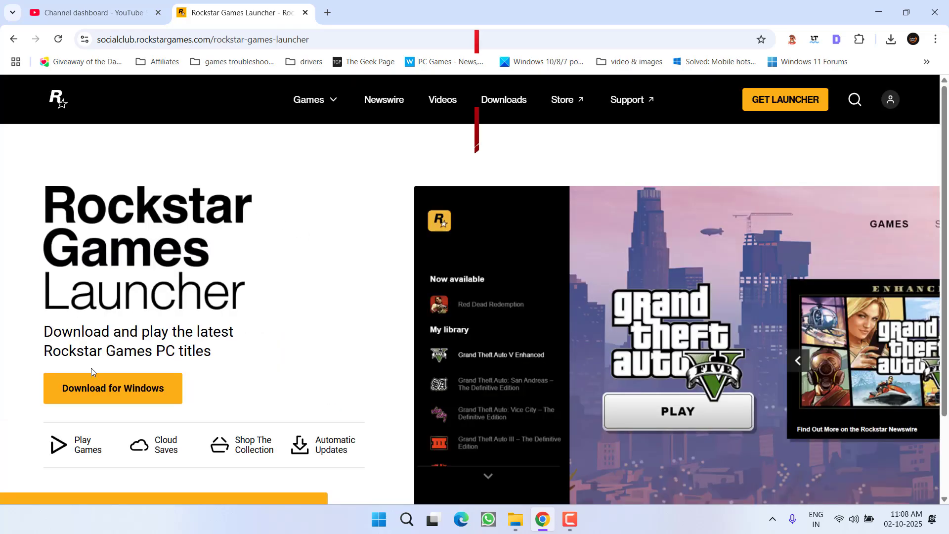
pyautogui.click(112, 388)
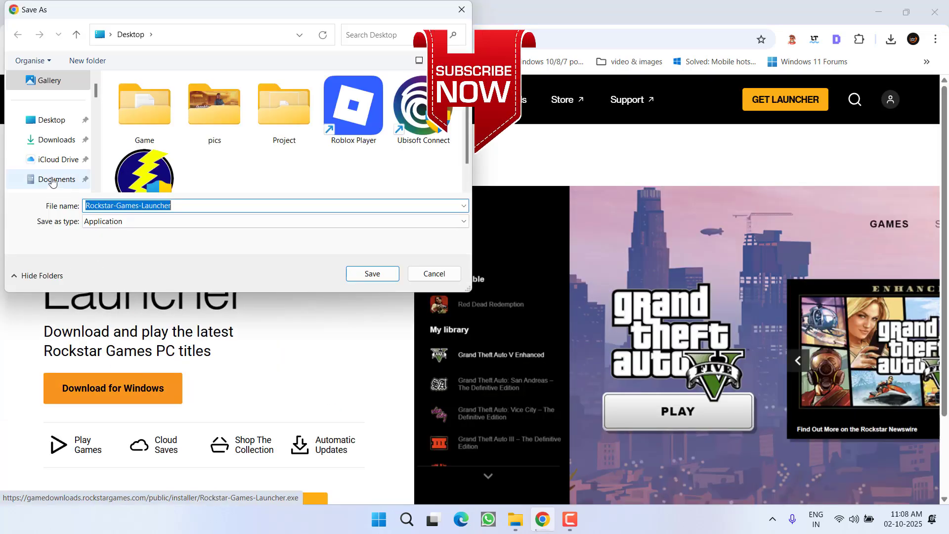
pyautogui.click(372, 274)
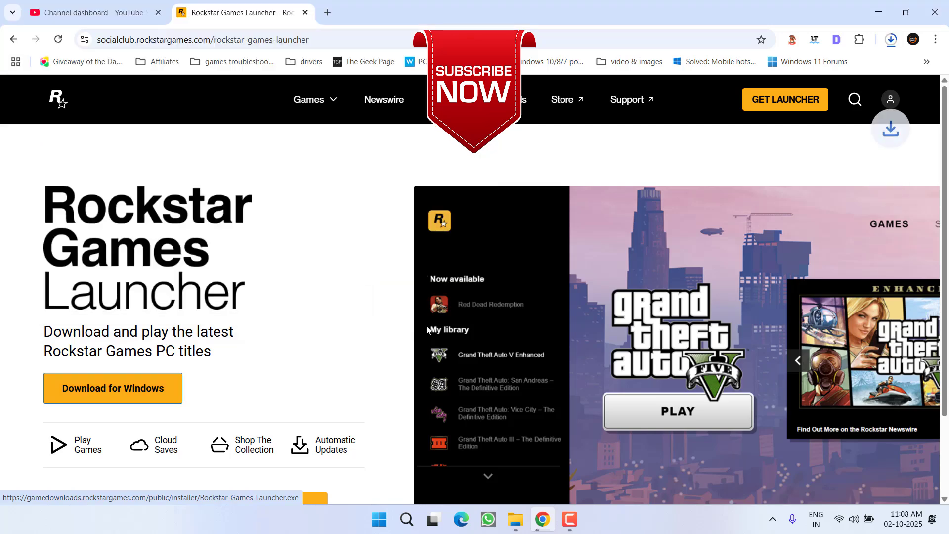